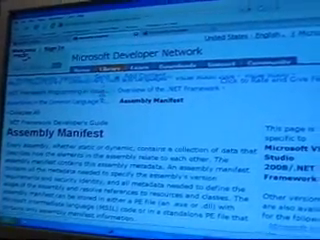
scroll(down, 3)
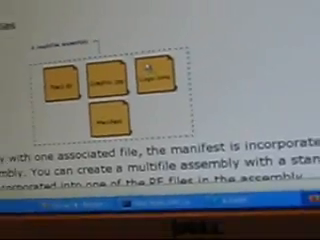
scroll(down, 3)
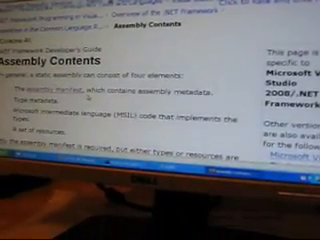
scroll(down, 3)
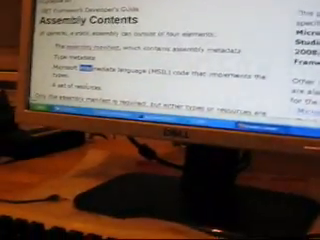
scroll(down, 3)
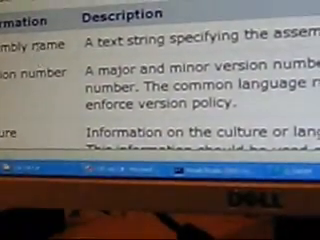
scroll(up, 3)
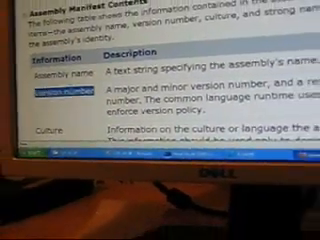
scroll(down, 3)
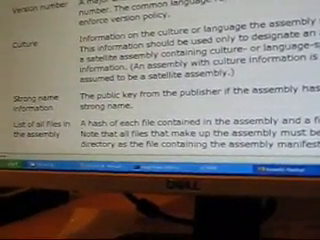
scroll(down, 3)
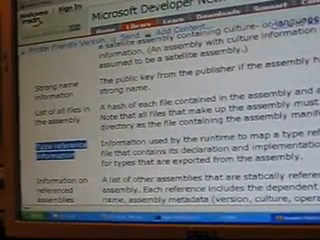
scroll(down, 3)
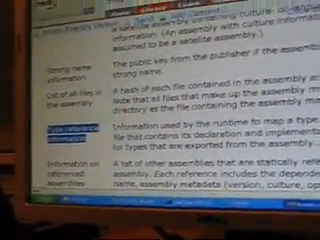
scroll(down, 3)
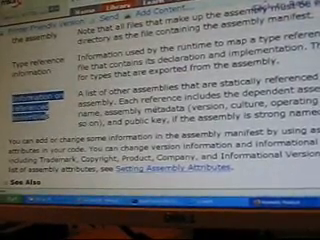
scroll(up, 3)
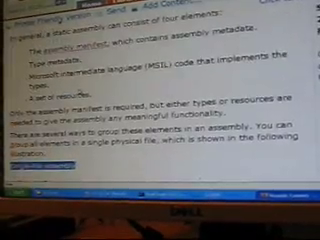
scroll(down, 3)
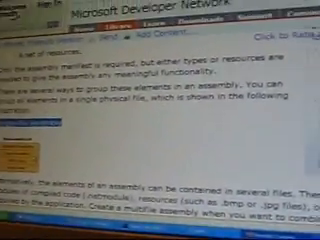
scroll(down, 3)
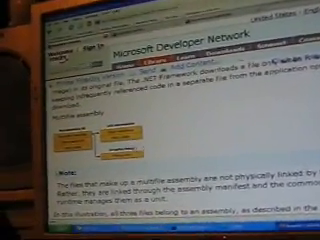
scroll(down, 3)
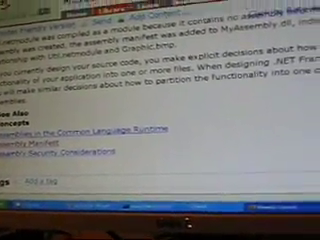